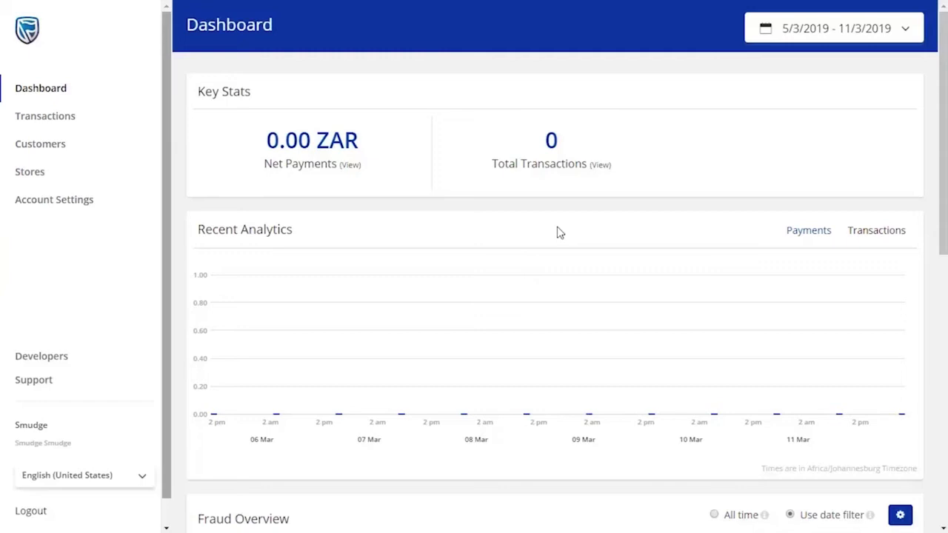
mouse_move(525, 233)
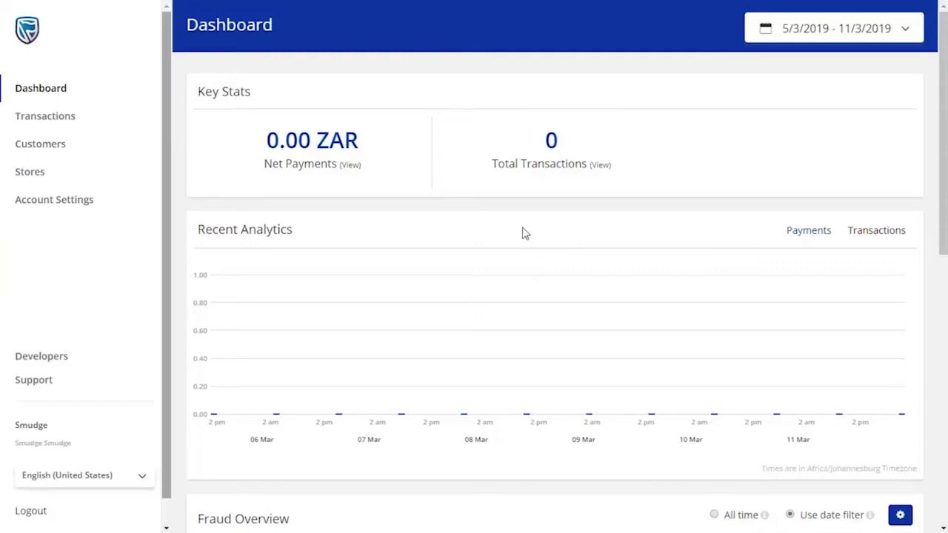
mouse_move(189, 178)
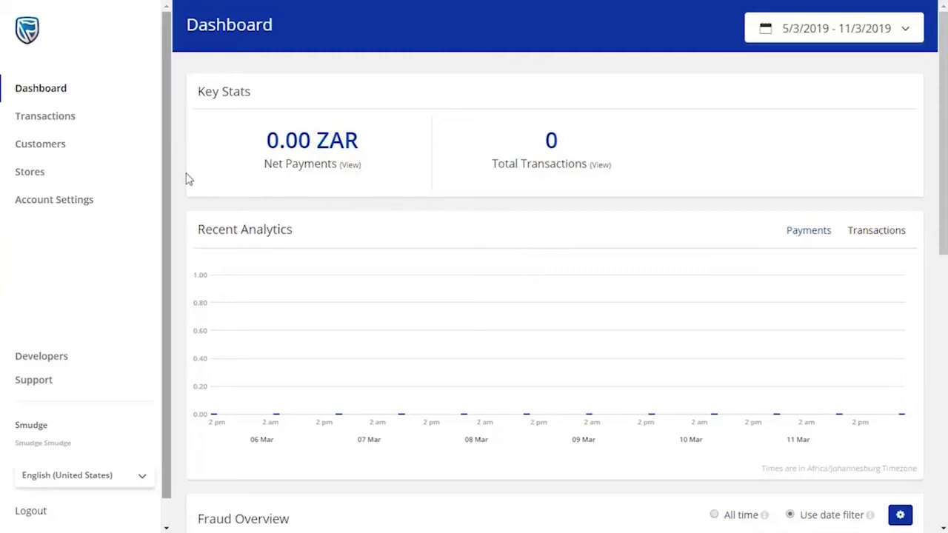
Go to Stores in the sidebar to show the store Home page with required policies.
left_click(30, 171)
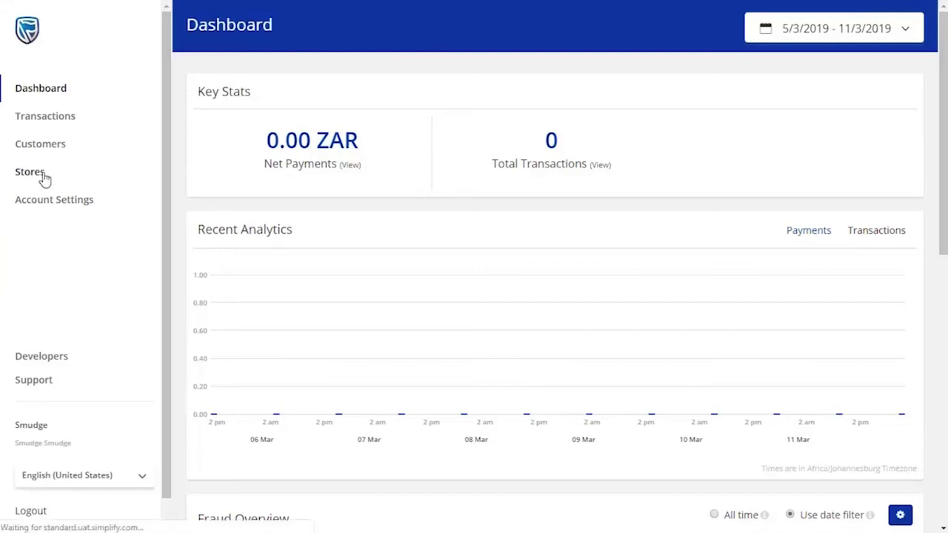
left_click(29, 171)
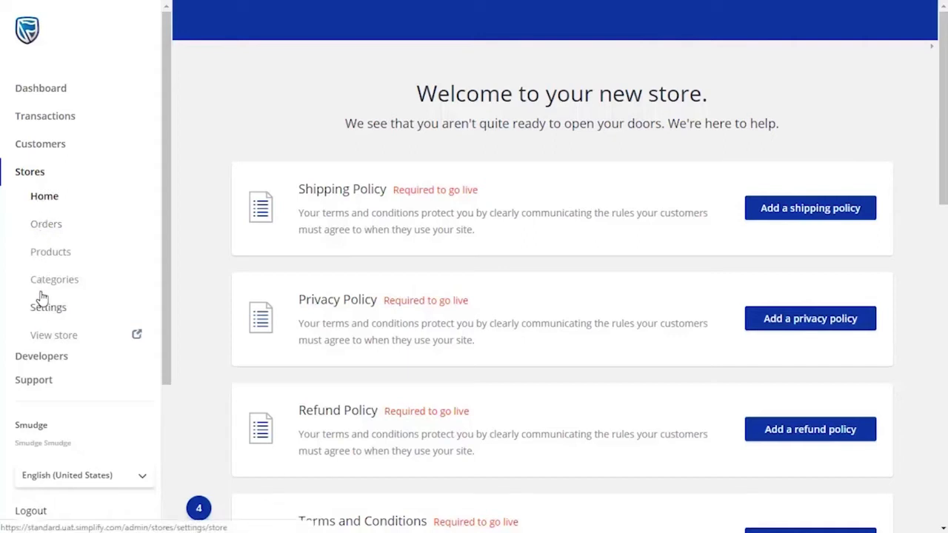
Open store Settings and change the General tab store name to 'Smudge Suits'.
left_click(48, 308)
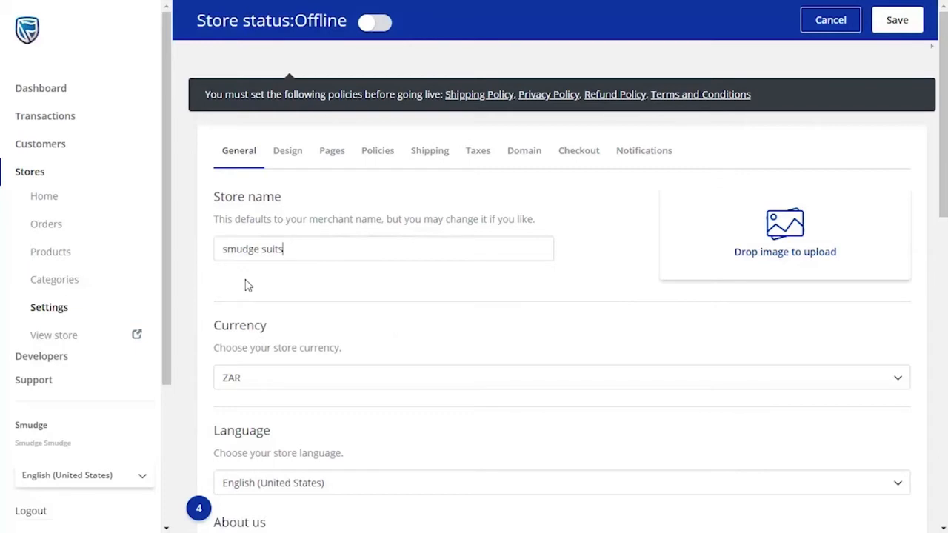
left_click(383, 249)
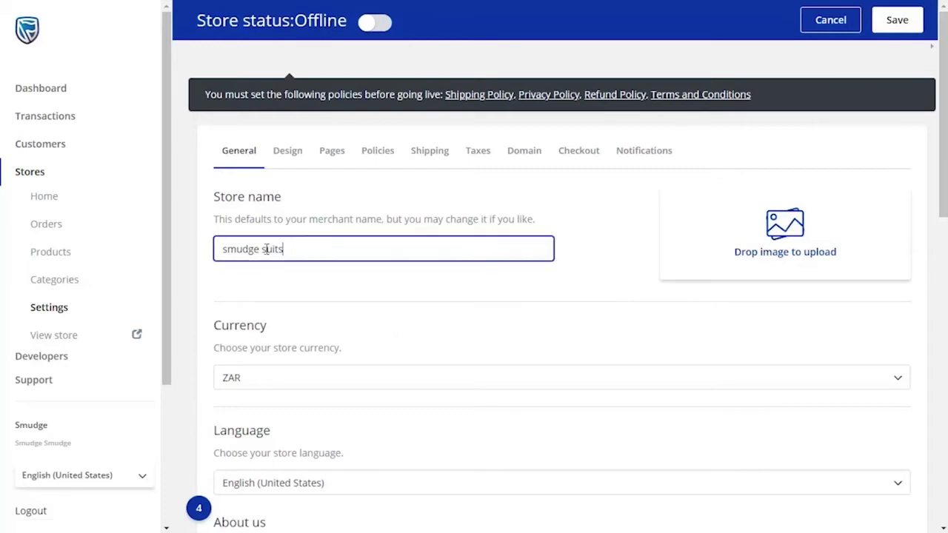
type("Smud")
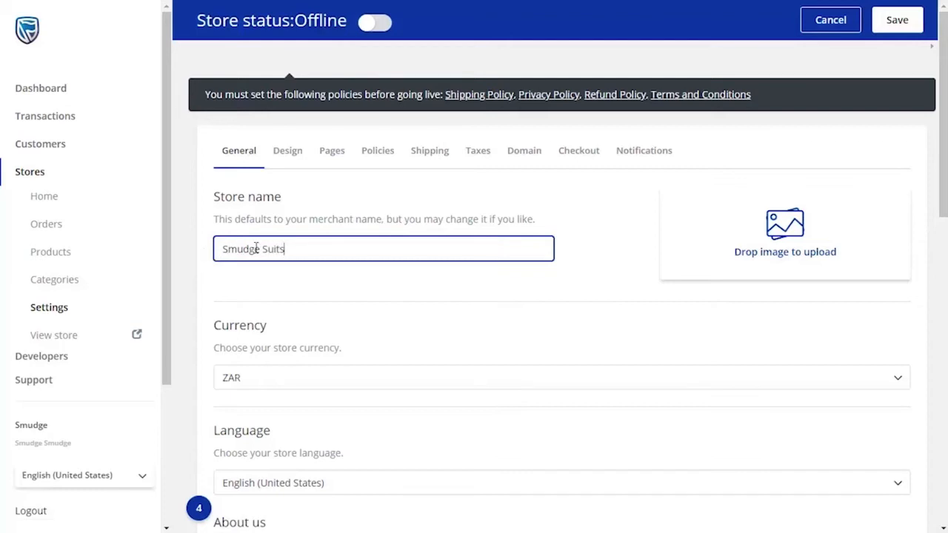
mouse_move(775, 251)
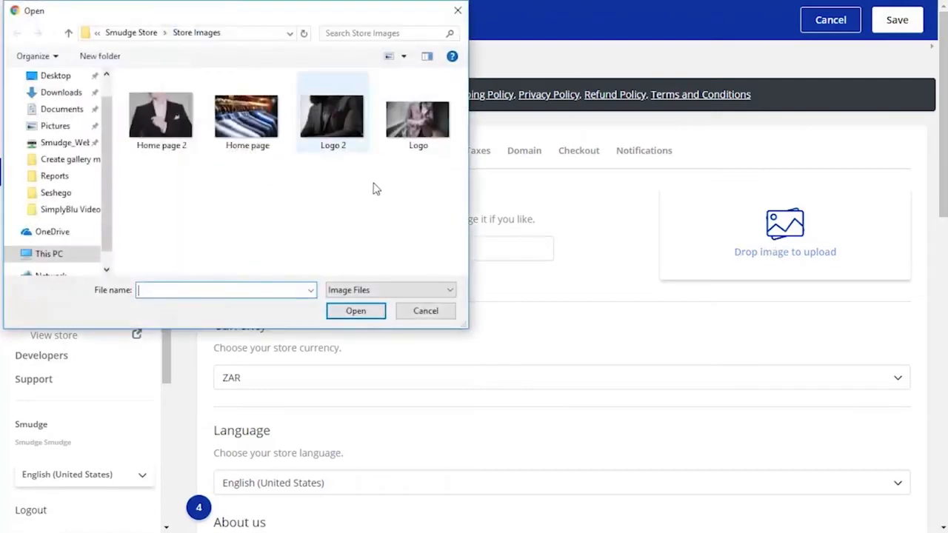
Load the Logo photo, zoom it to fill the crop frame, and save the crop.
left_click(417, 114)
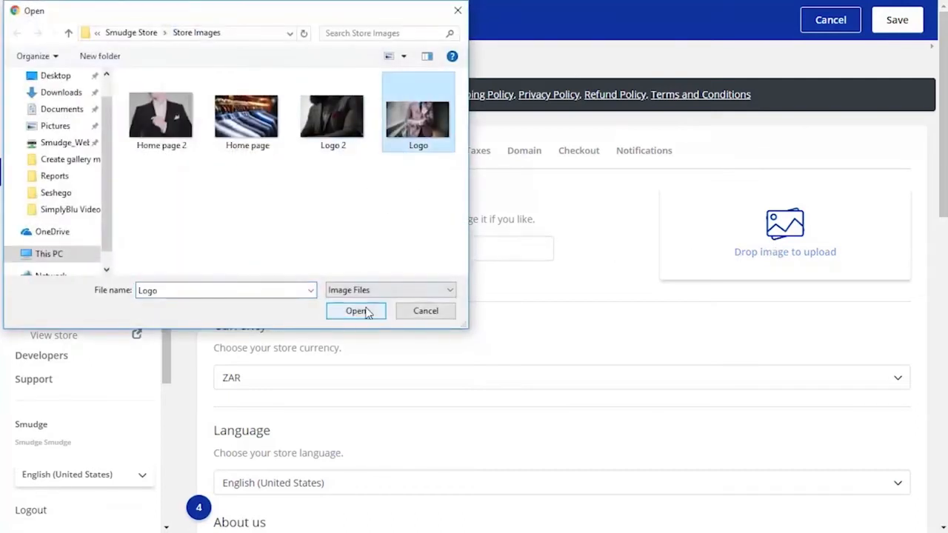
left_click(355, 310)
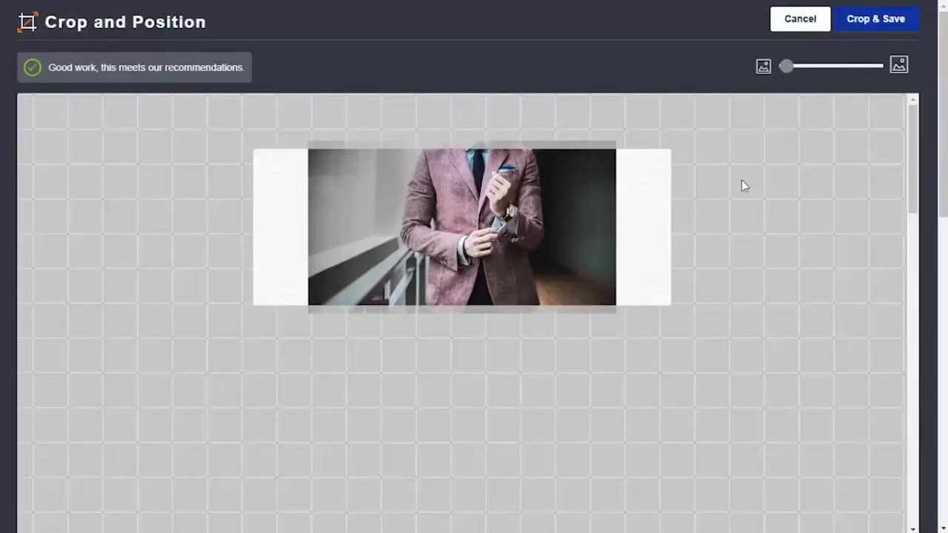
left_click(897, 65)
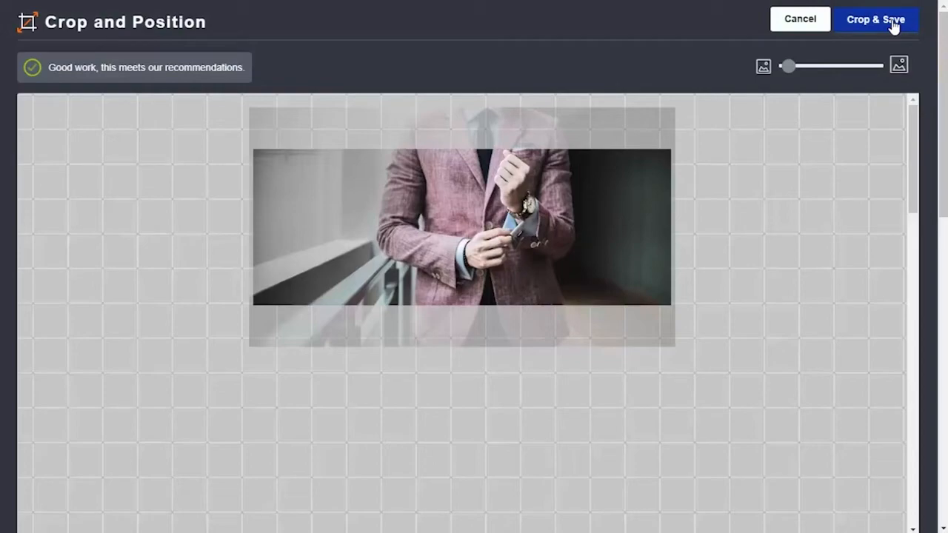
left_click(876, 18)
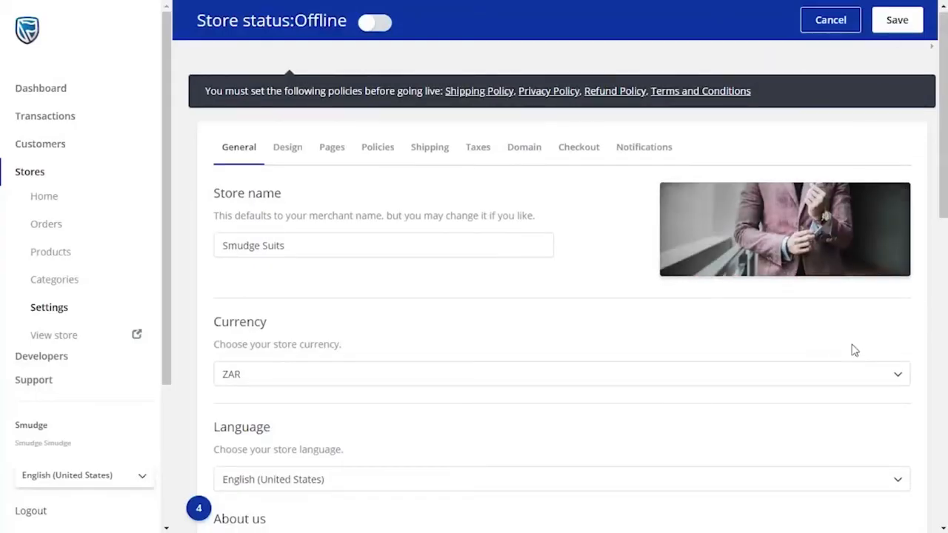
left_click(561, 374)
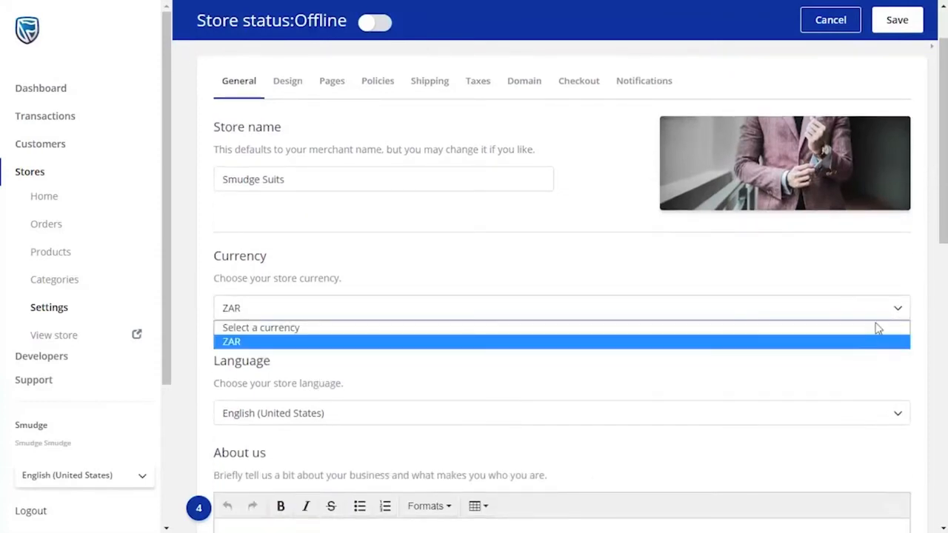
mouse_move(898, 311)
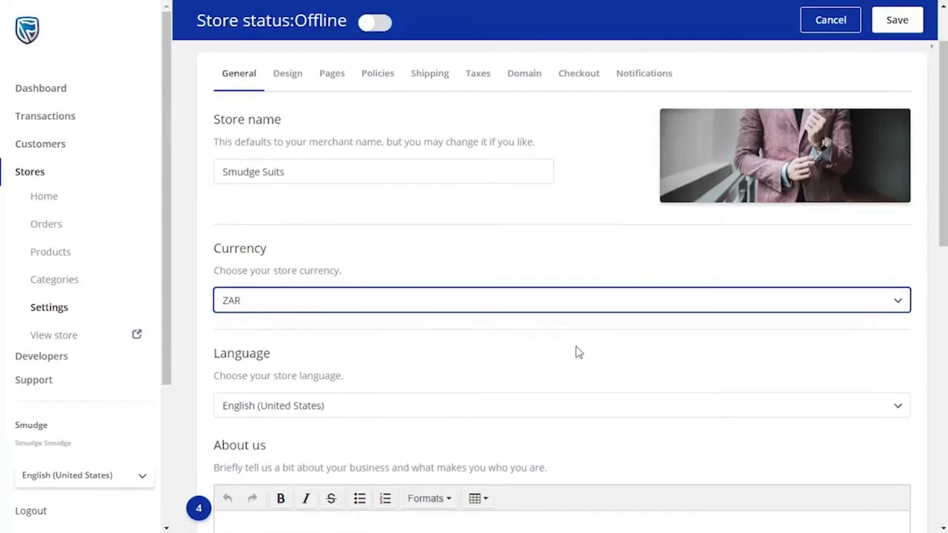
scroll("down", 3)
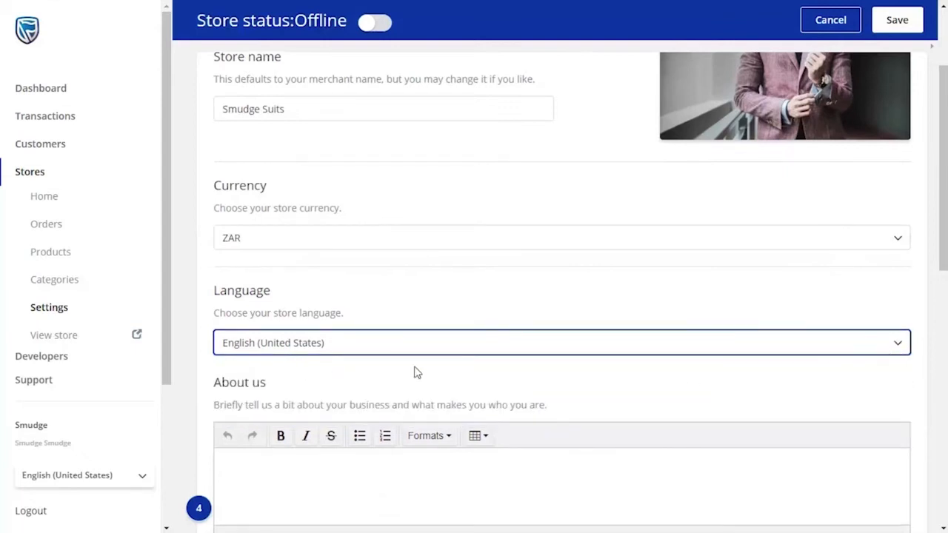
scroll("down", 3)
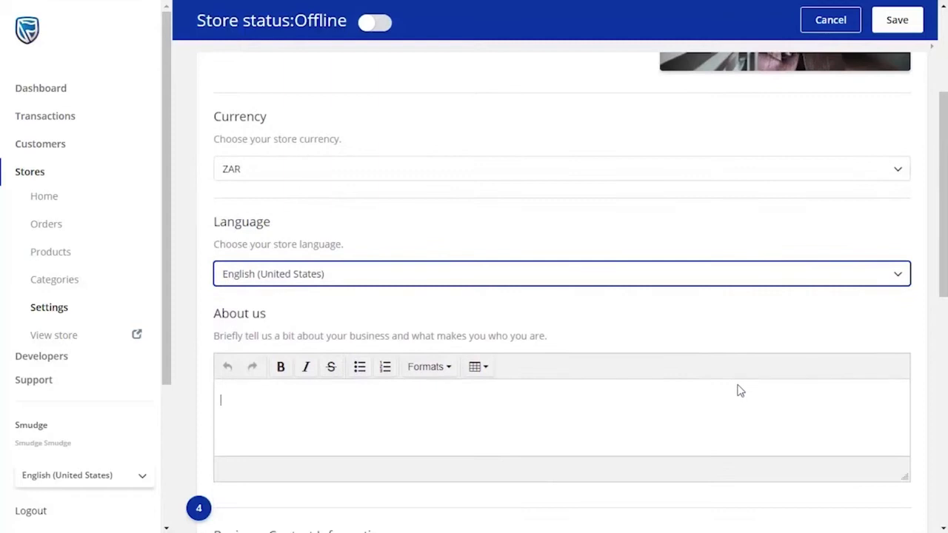
mouse_move(658, 394)
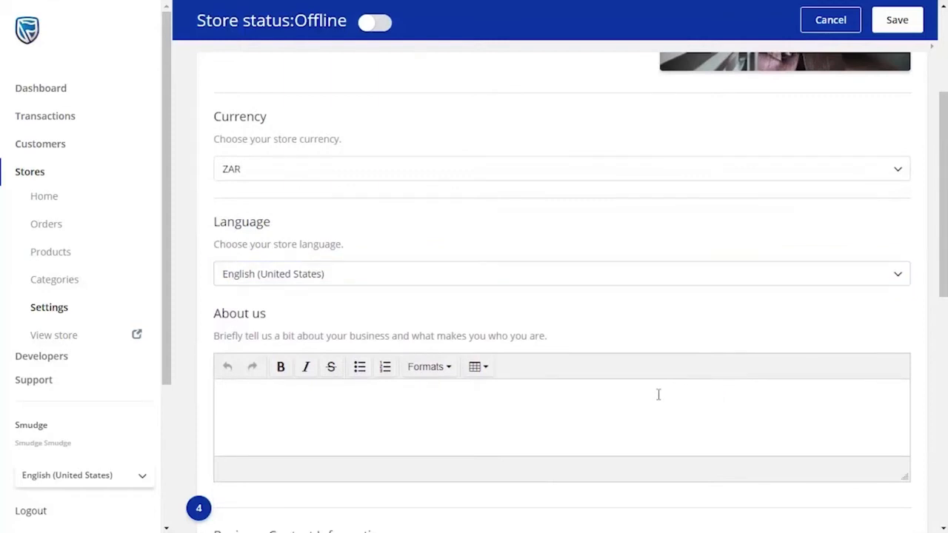
Enter 'Bespoke suit design for all formal events.' in the About us editor.
type("Bespo")
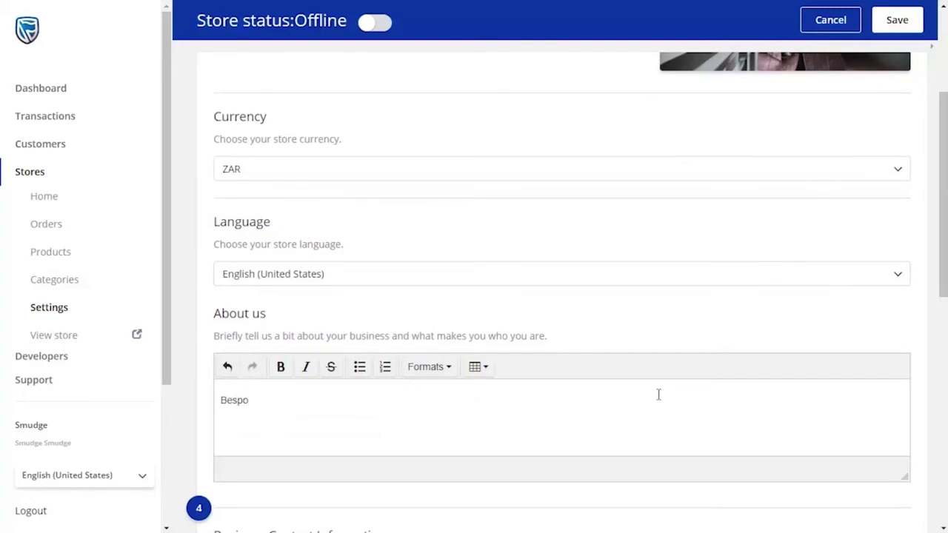
type("ke suit")
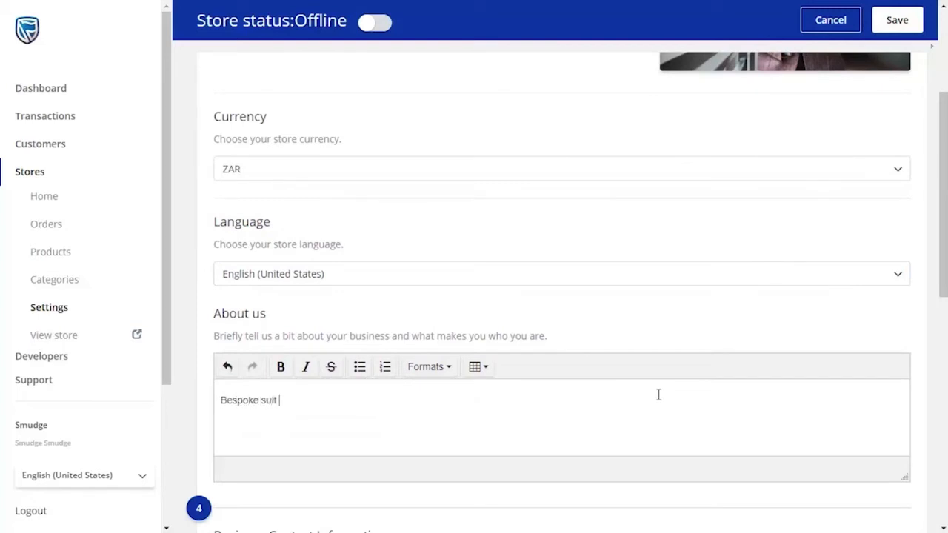
type("design")
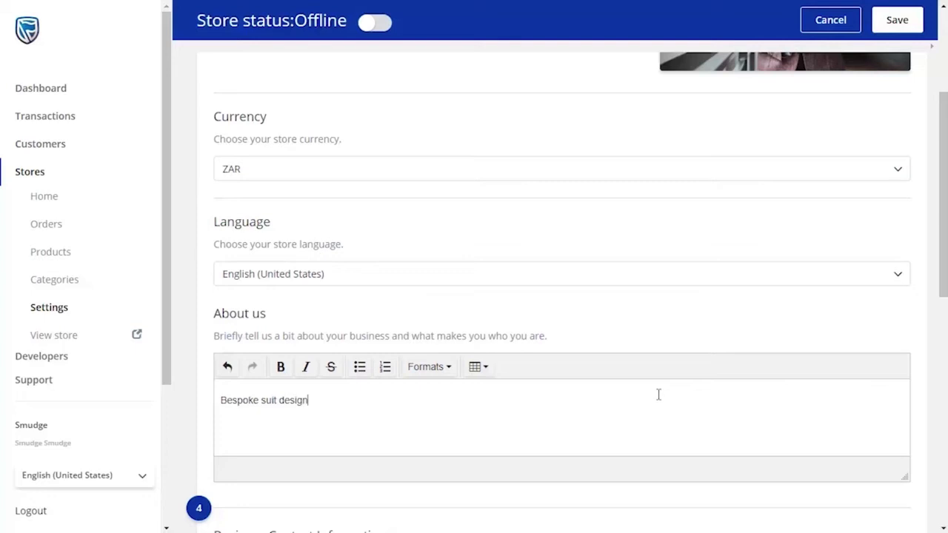
type("for all")
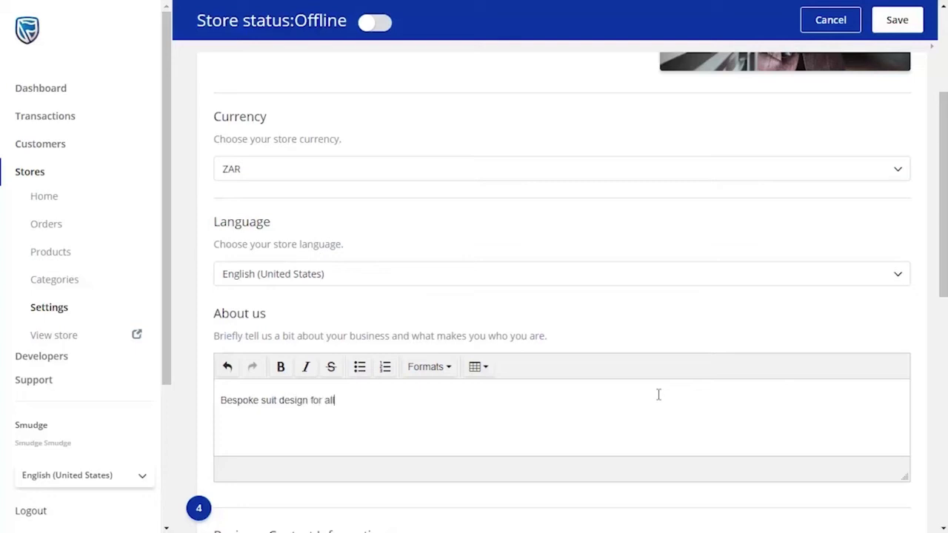
type("formal")
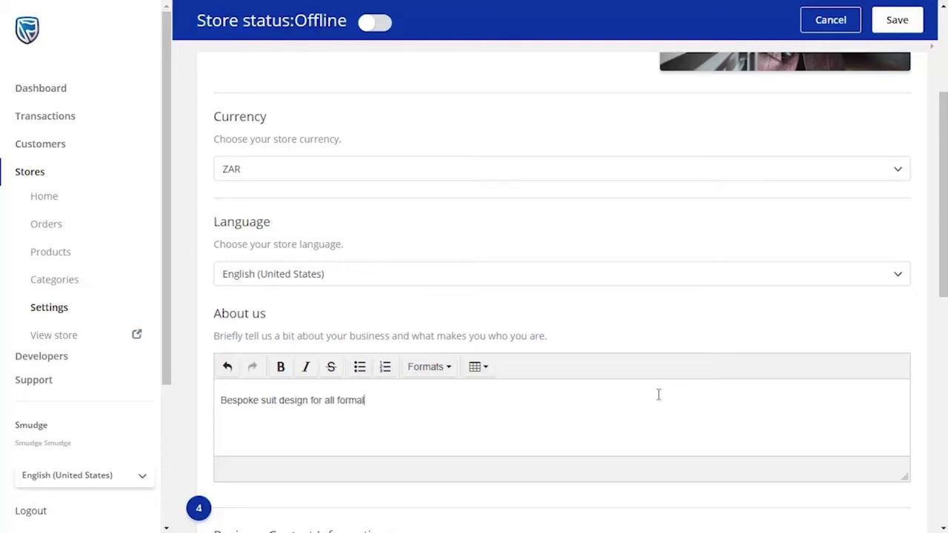
type("events.")
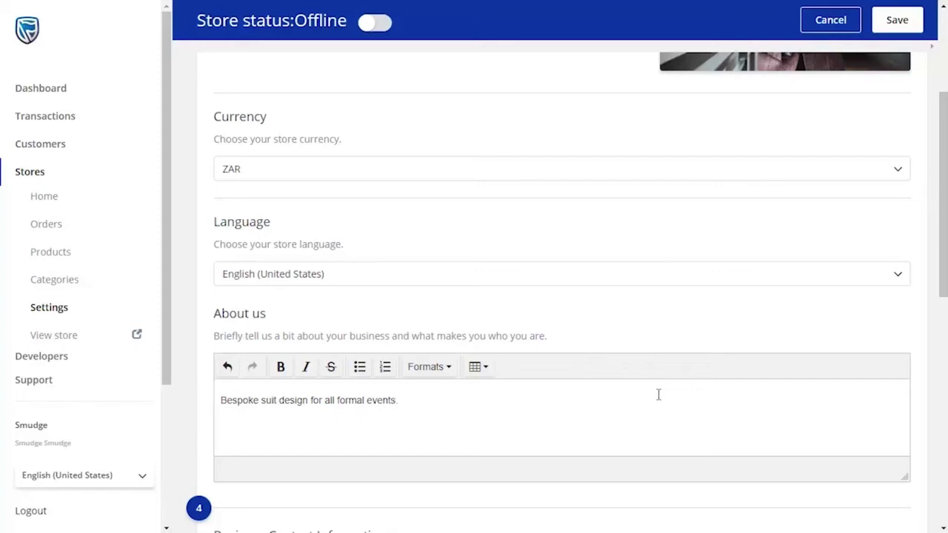
scroll("down", 3)
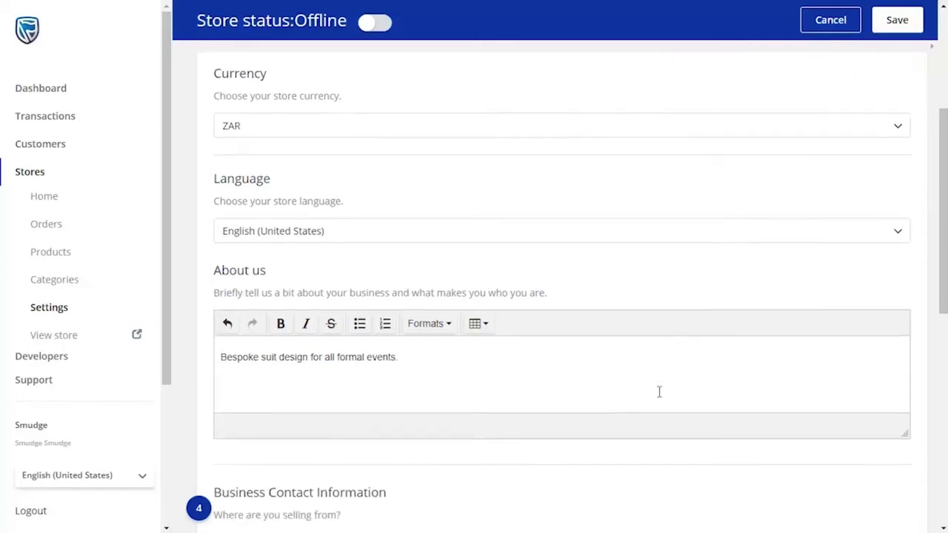
scroll("down", 3)
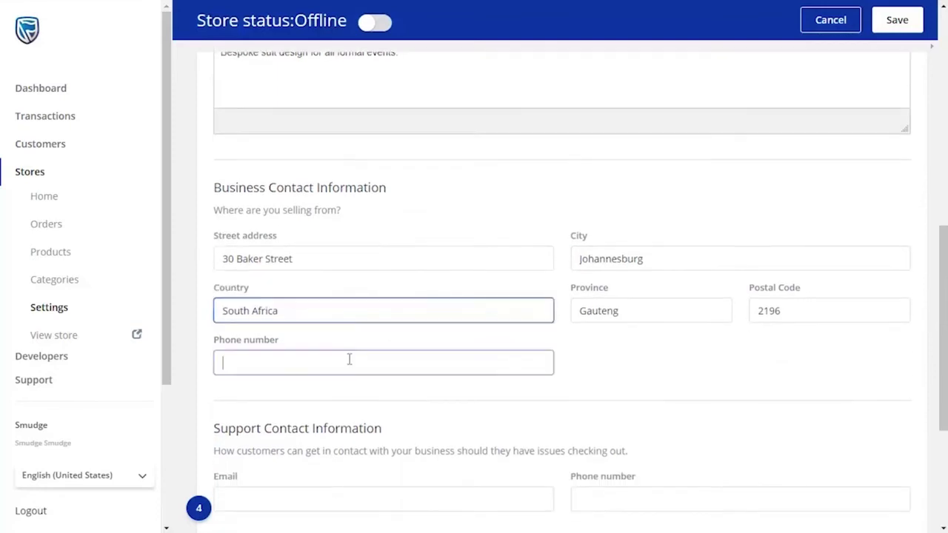
type("011")
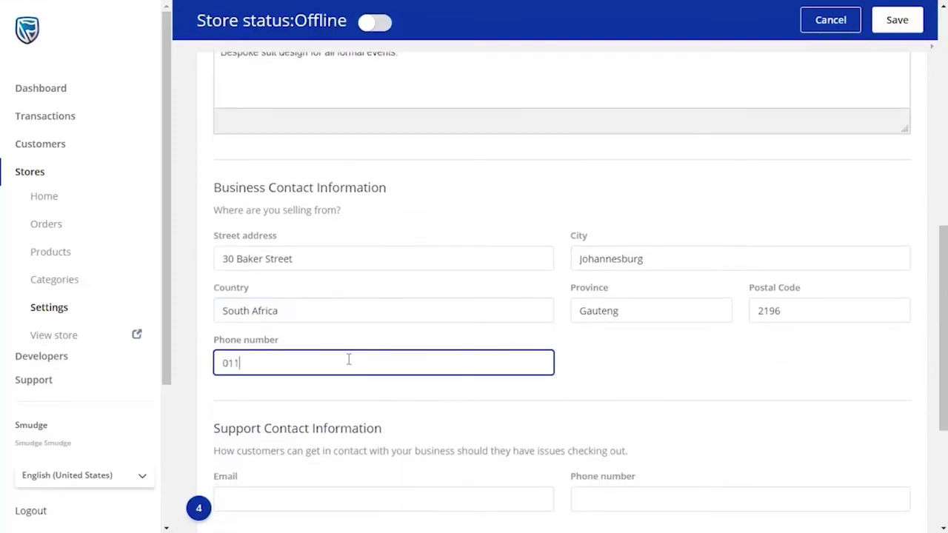
type("123456")
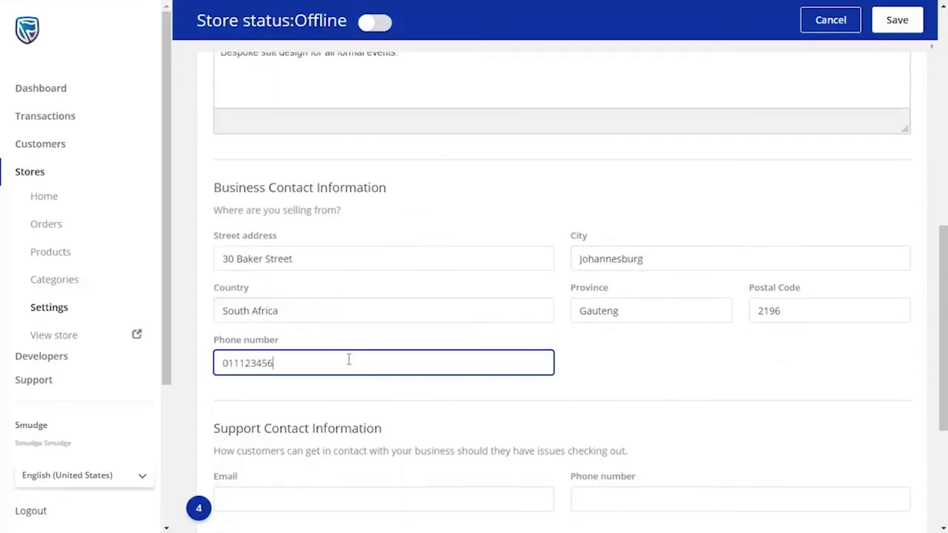
type("7")
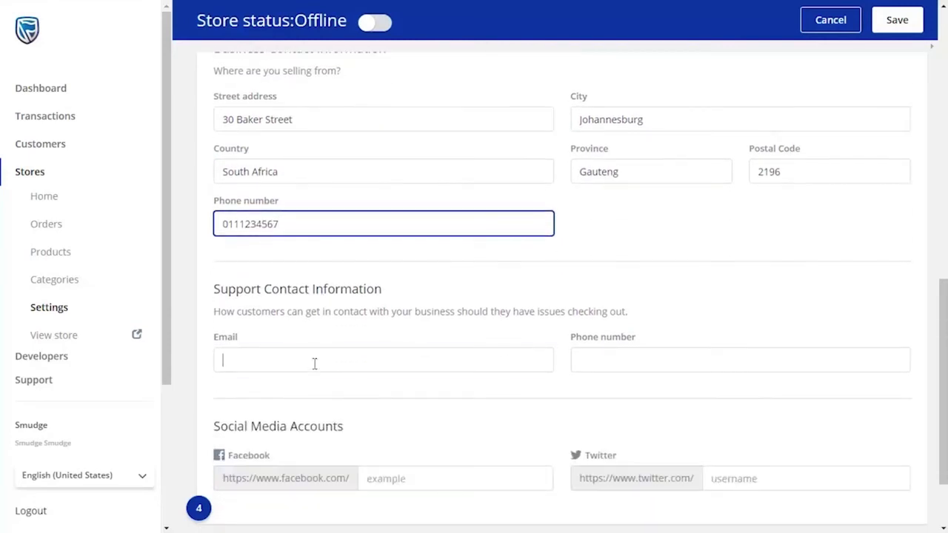
type("support@t")
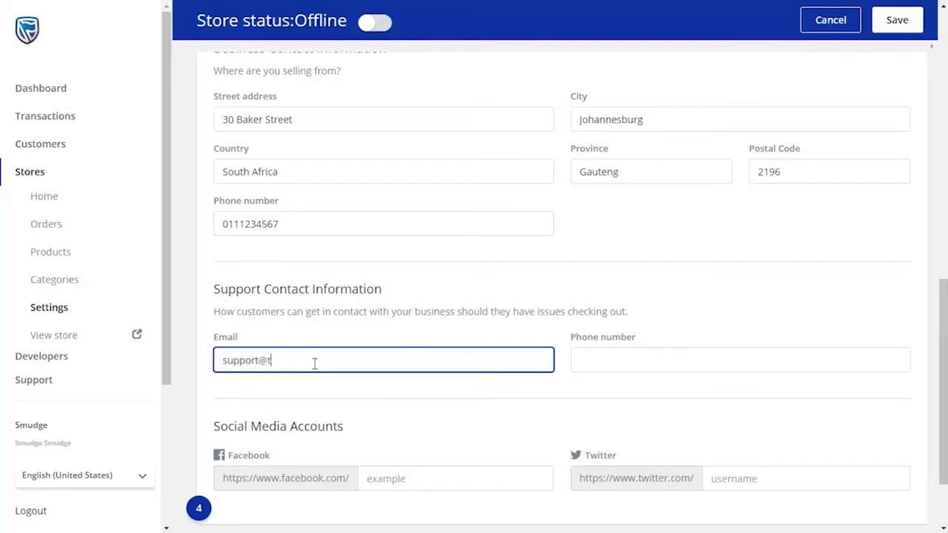
type("est.c")
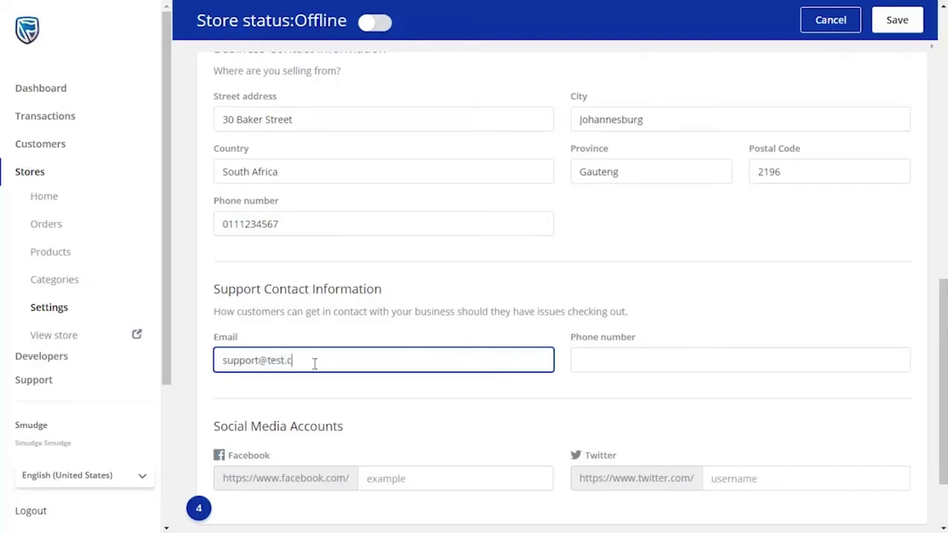
type("om")
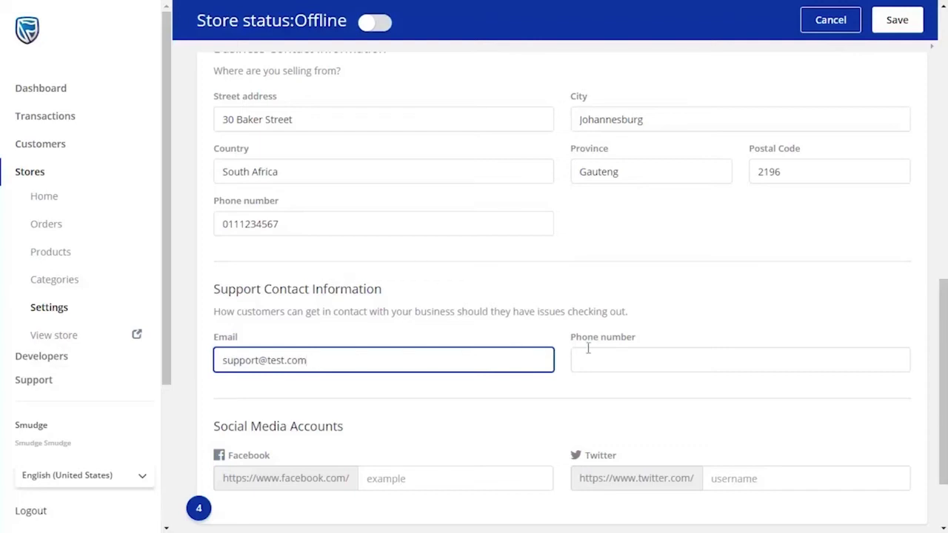
type("0111")
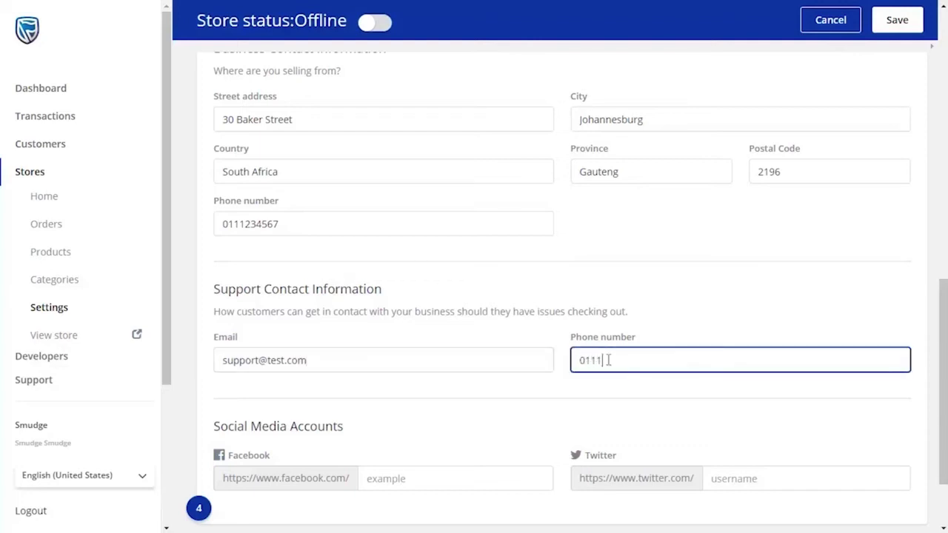
type("234567")
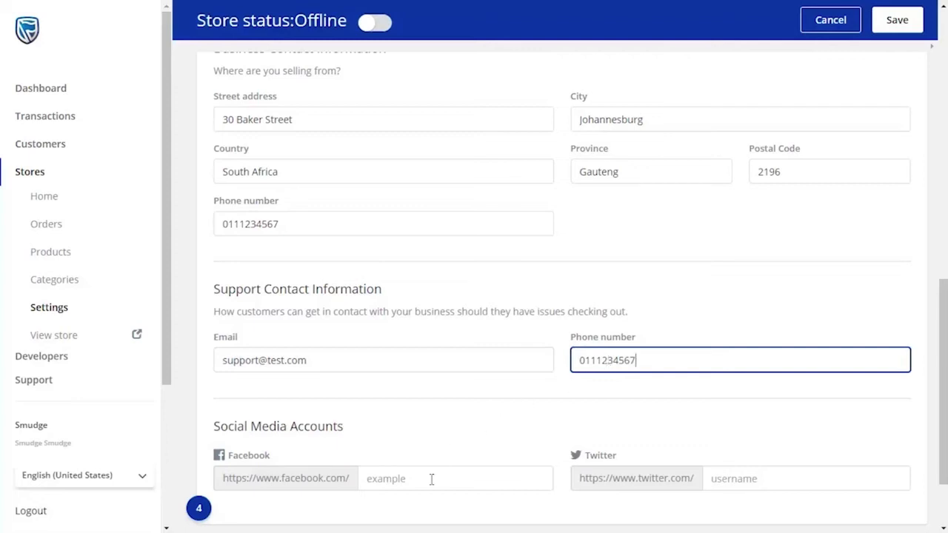
Set both the Facebook and Twitter usernames to 'smudgesuits'.
left_click(454, 478)
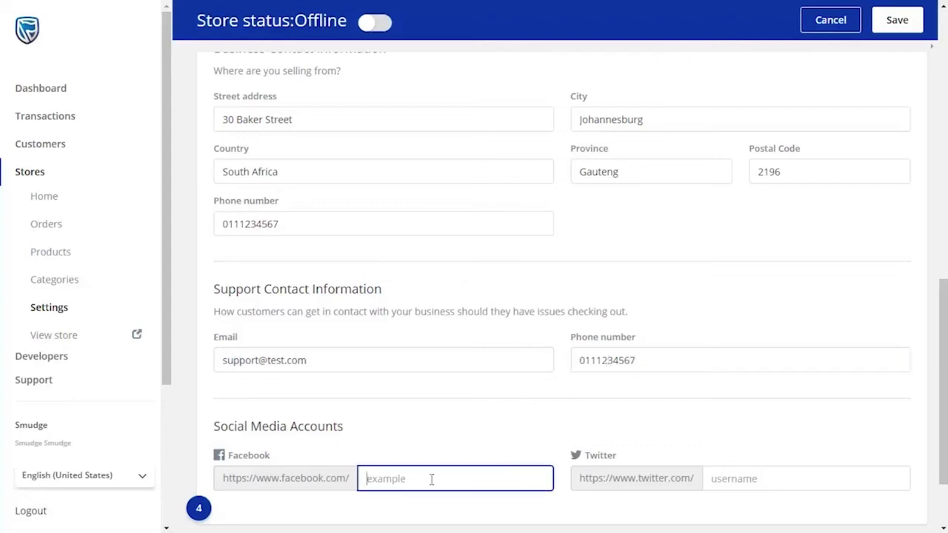
type("smudge")
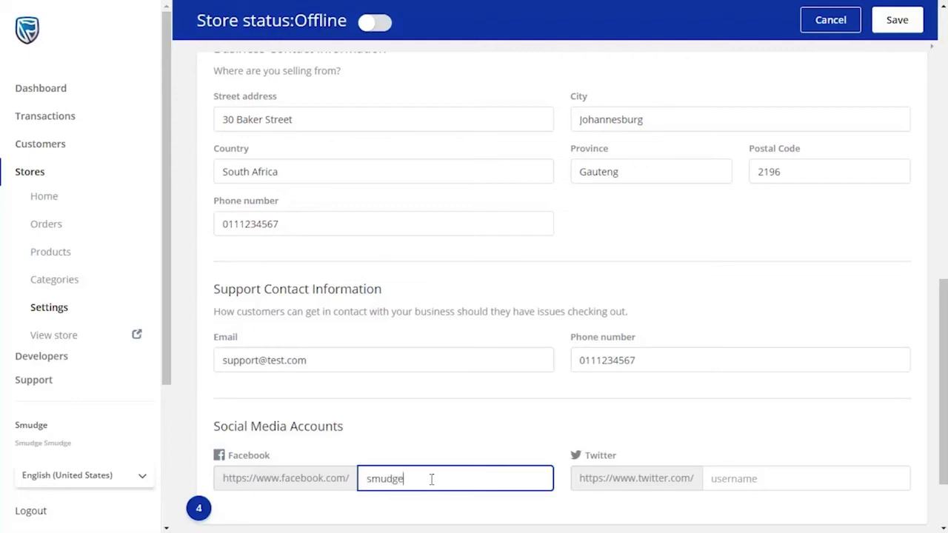
type("suits")
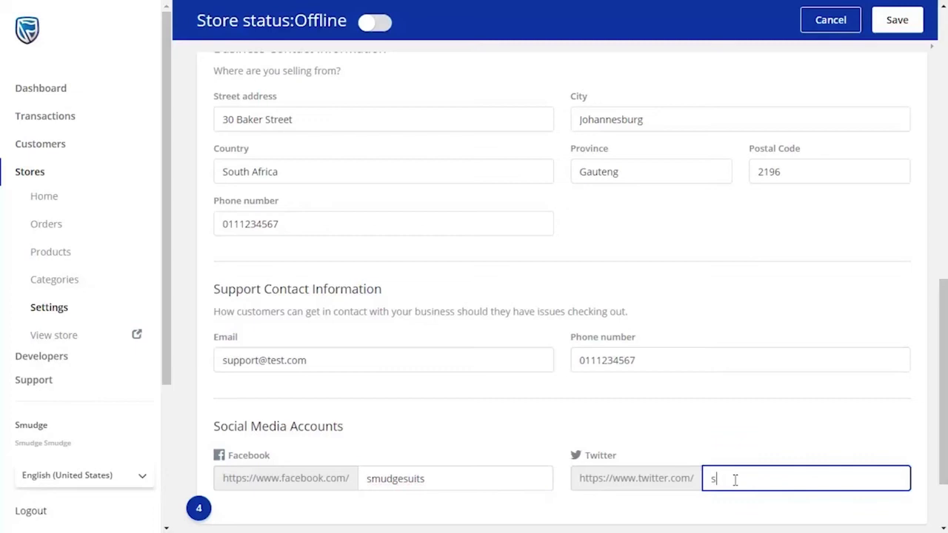
type("mudgesui")
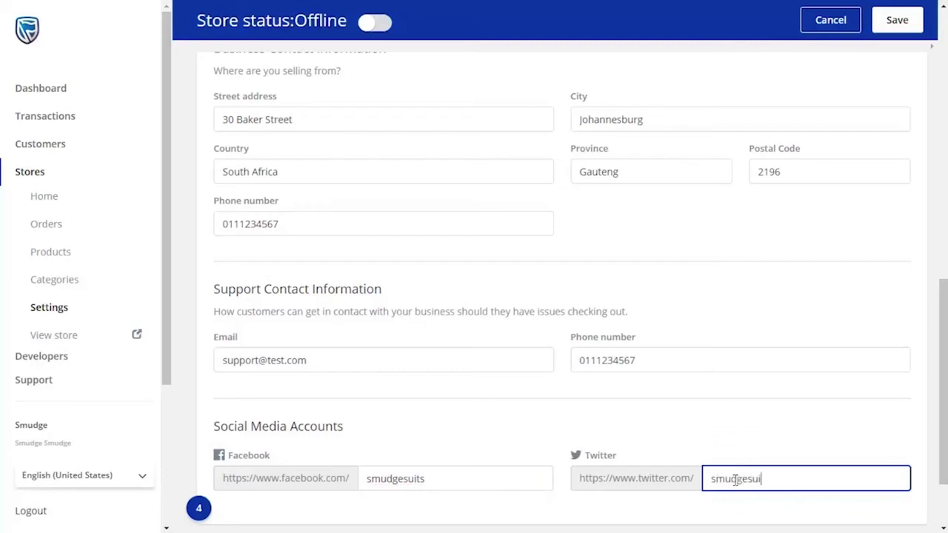
type("ts")
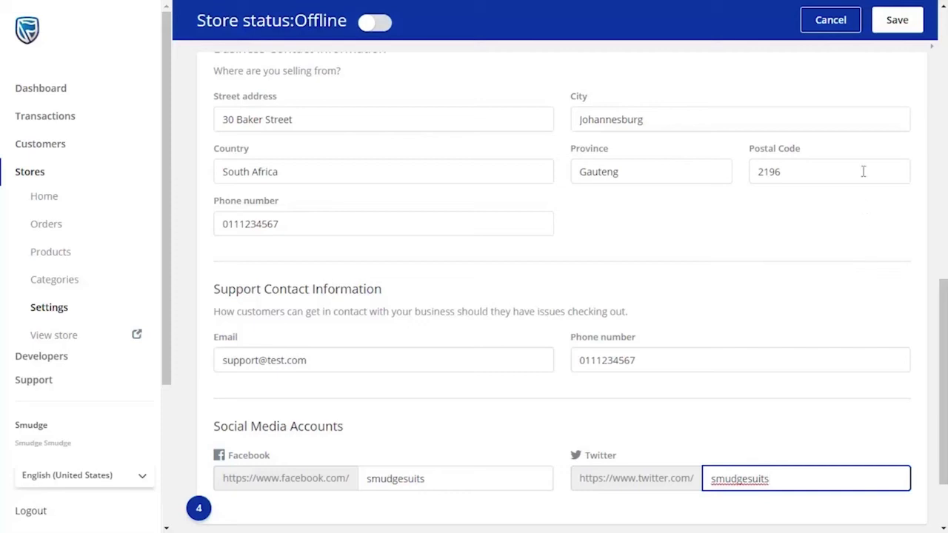
Scroll to the top of the General tab and save the settings.
scroll("up", 3)
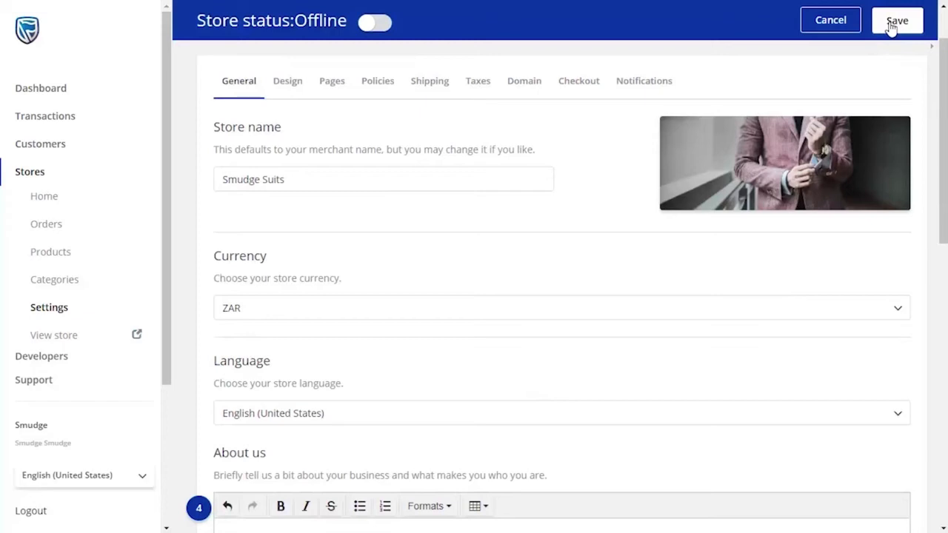
left_click(897, 20)
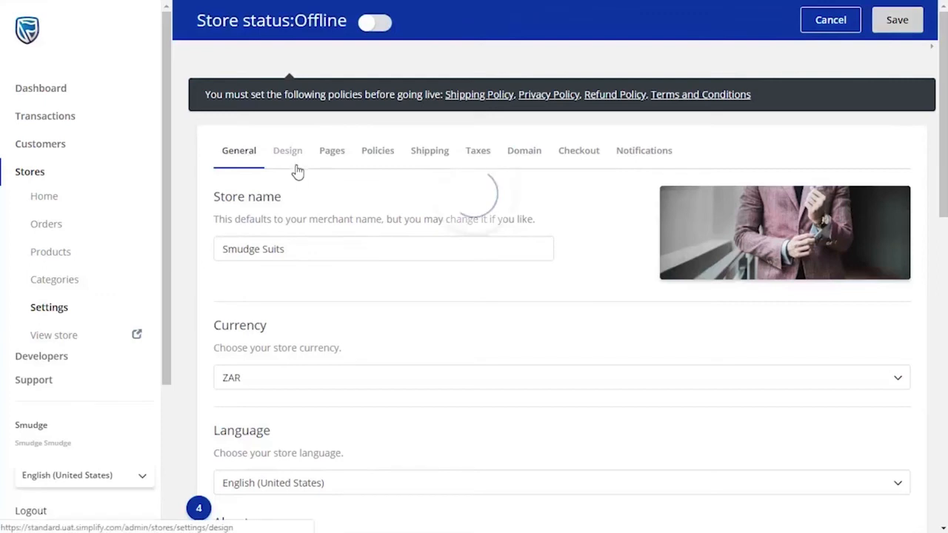
mouse_move(298, 160)
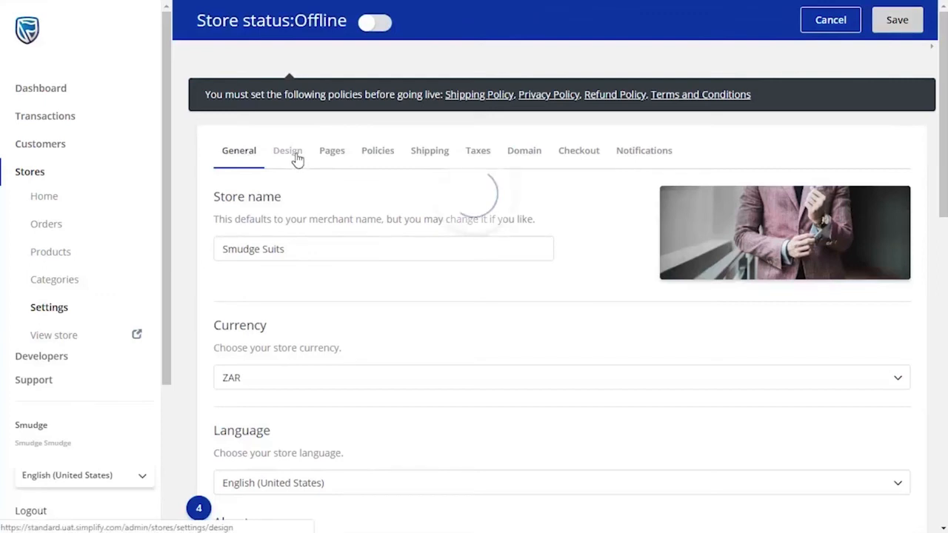
On the Design tab, select the Forager theme and scroll to the homepage image section.
left_click(287, 151)
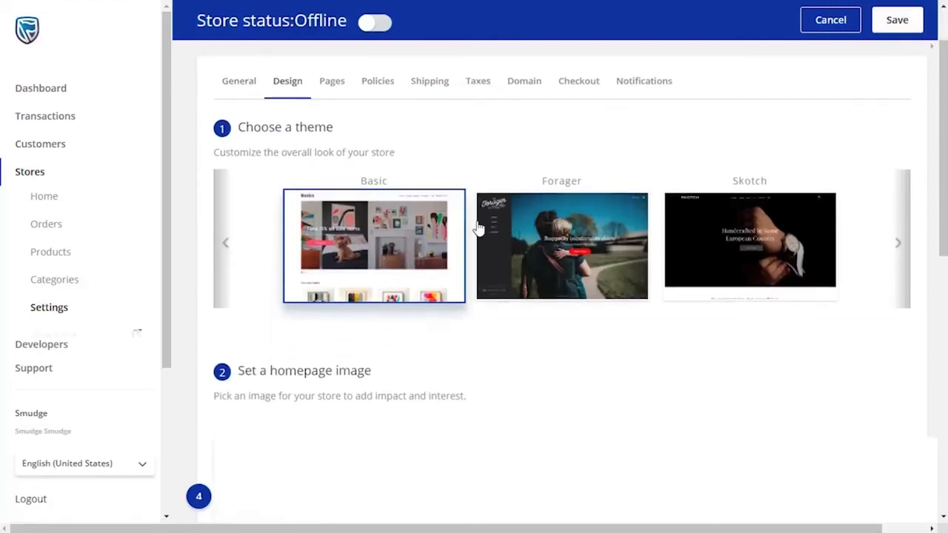
left_click(561, 246)
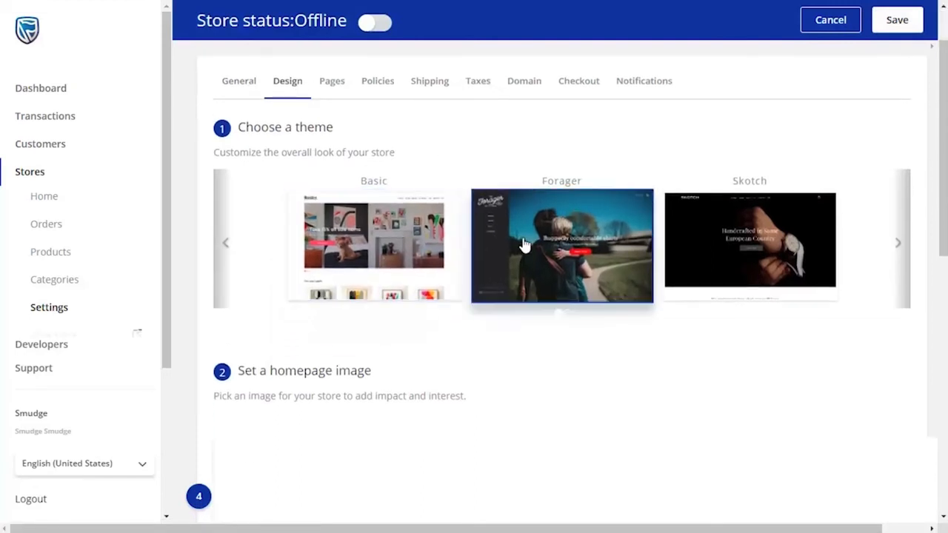
scroll("down", 3)
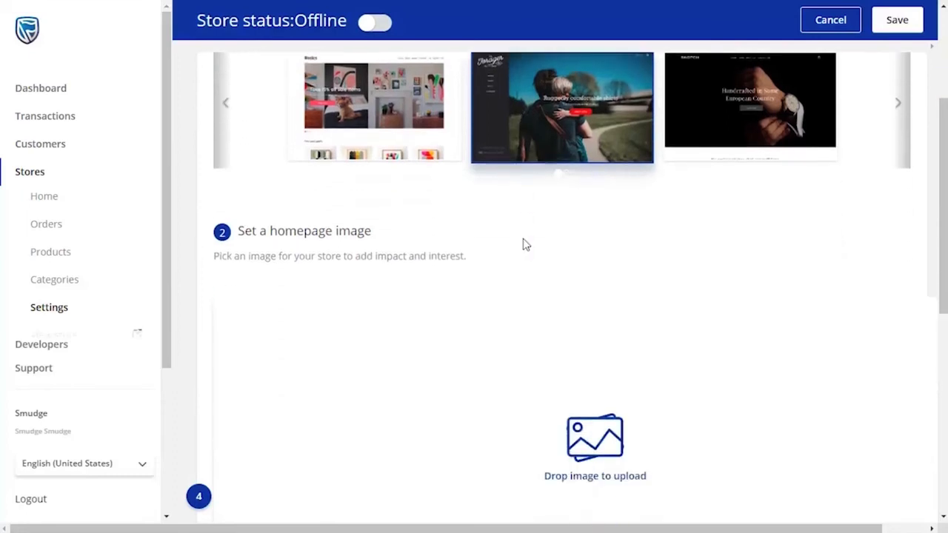
scroll("down", 3)
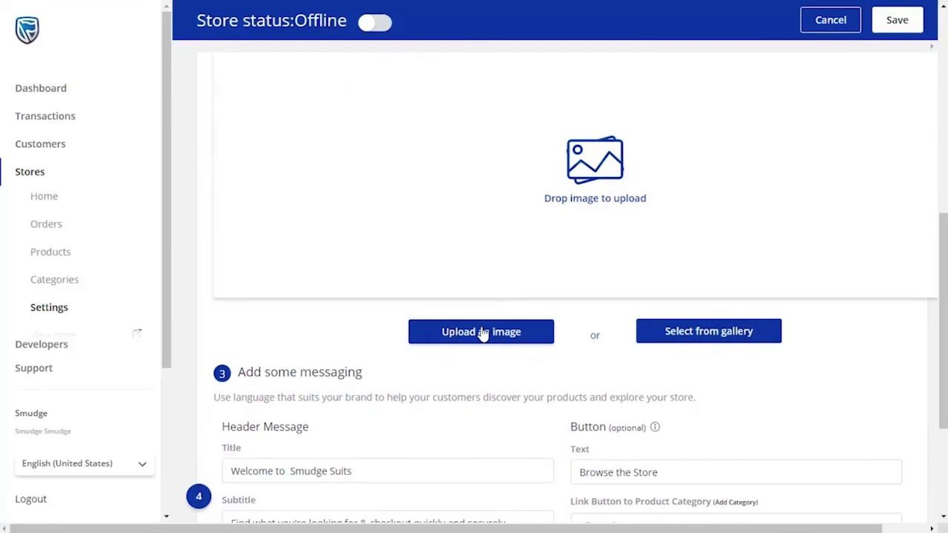
Upload the 'Home page' photo as the homepage image and save the crop.
left_click(482, 331)
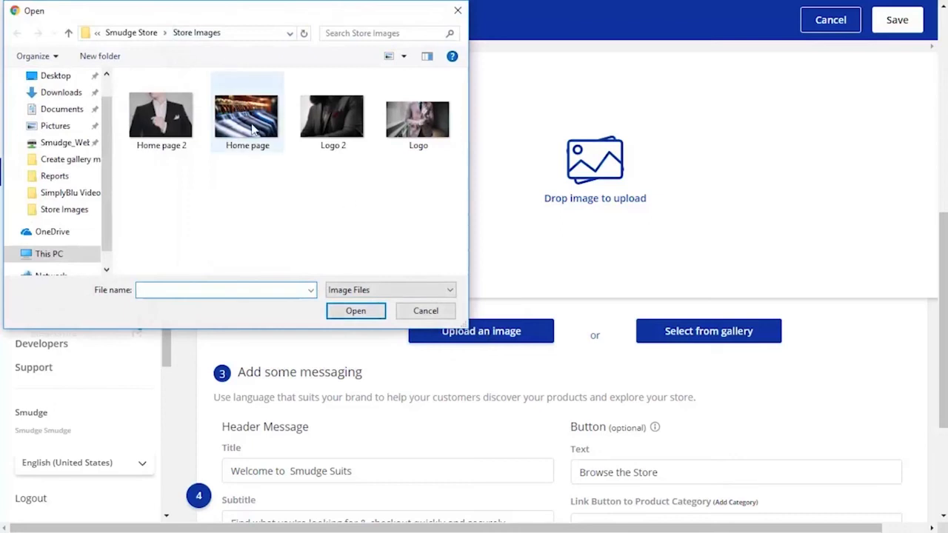
left_click(247, 113)
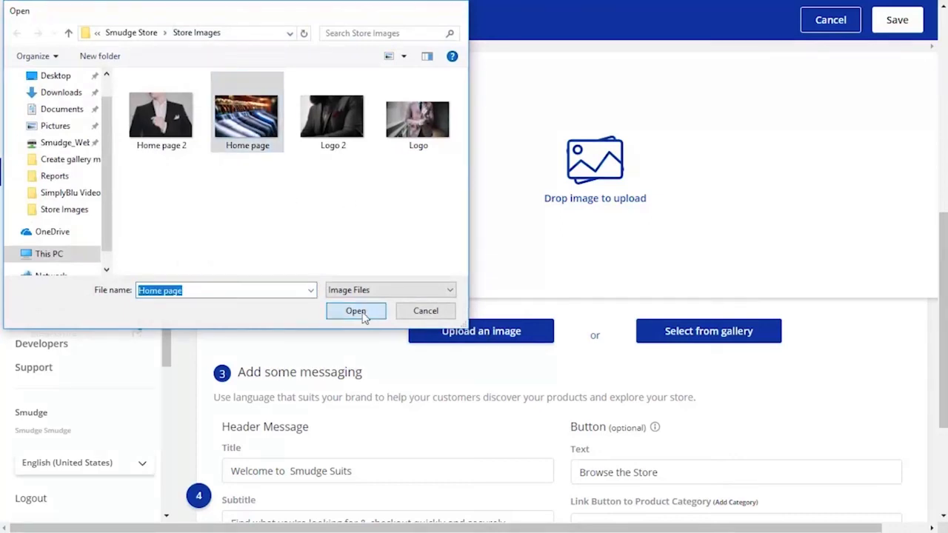
left_click(355, 310)
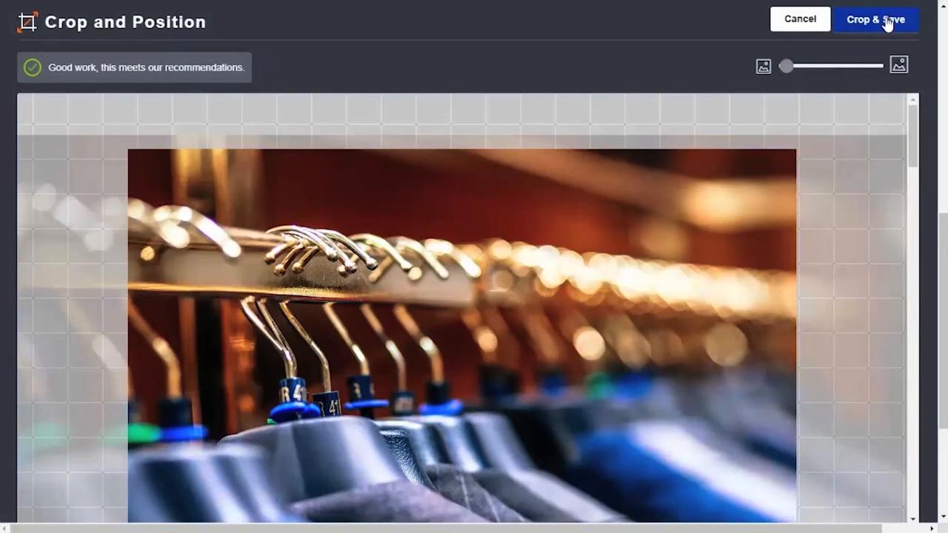
left_click(876, 18)
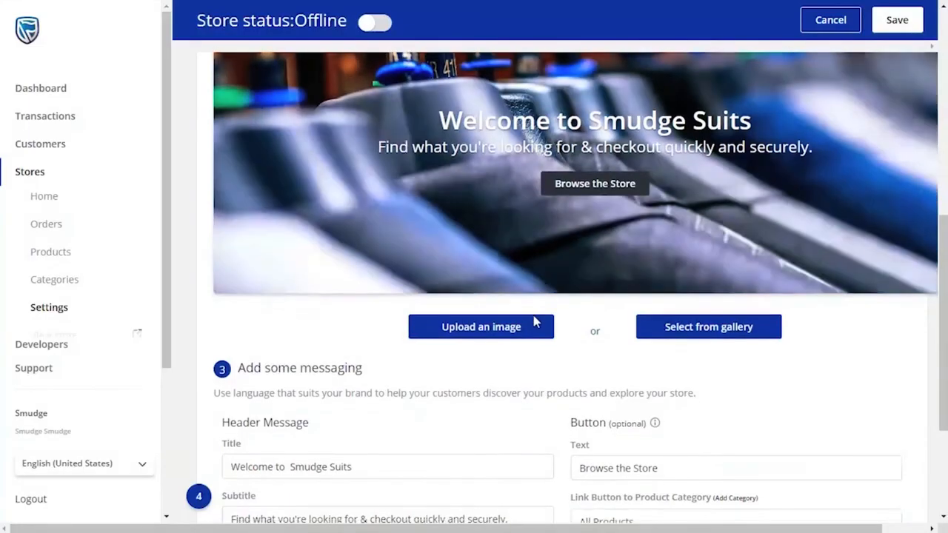
scroll("down", 3)
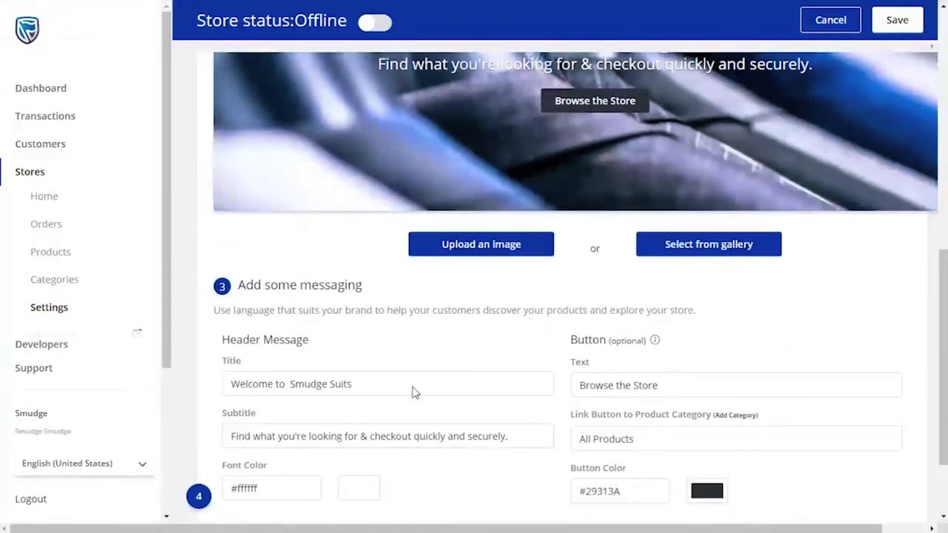
scroll("down", 3)
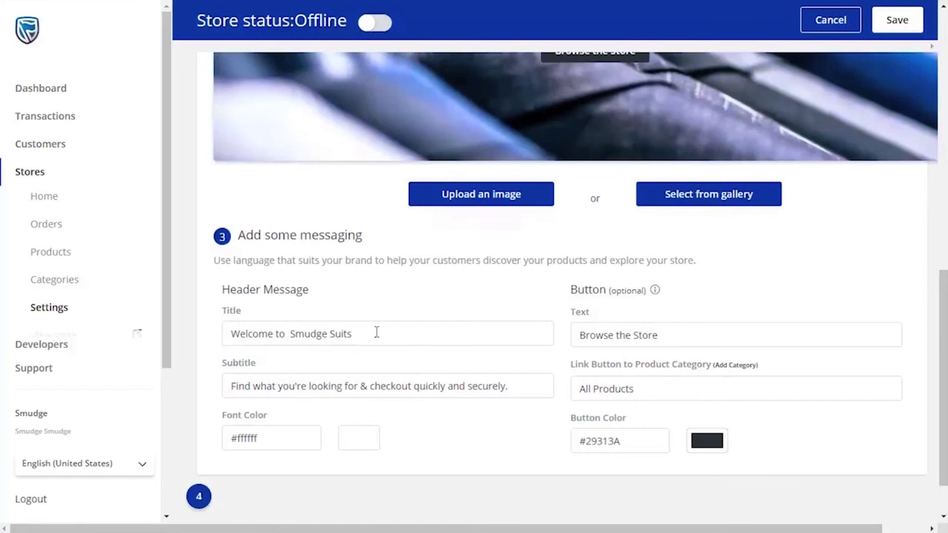
mouse_move(438, 368)
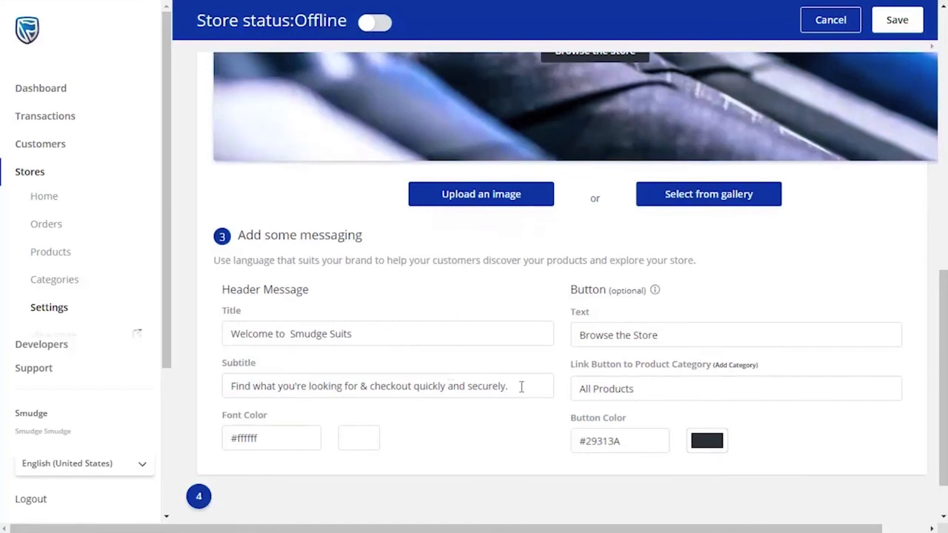
scroll("up", 3)
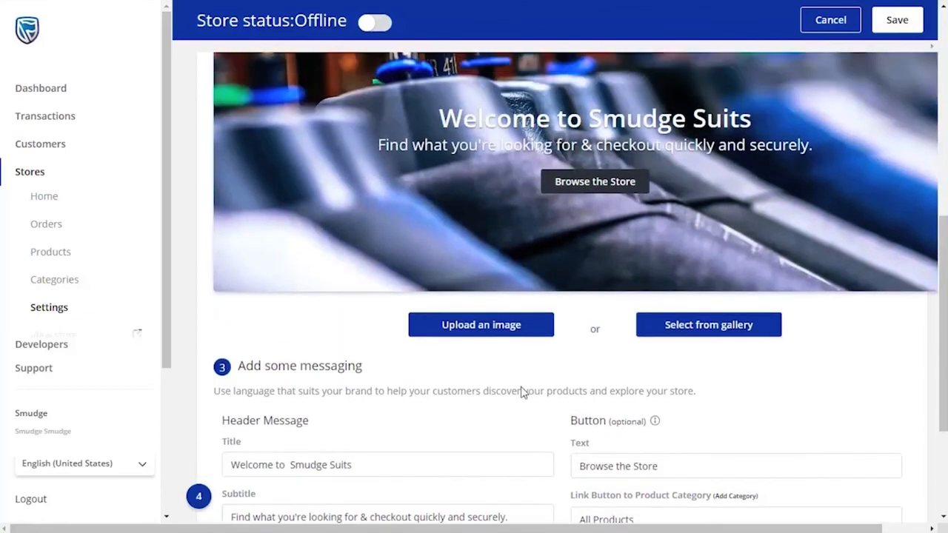
scroll("down", 3)
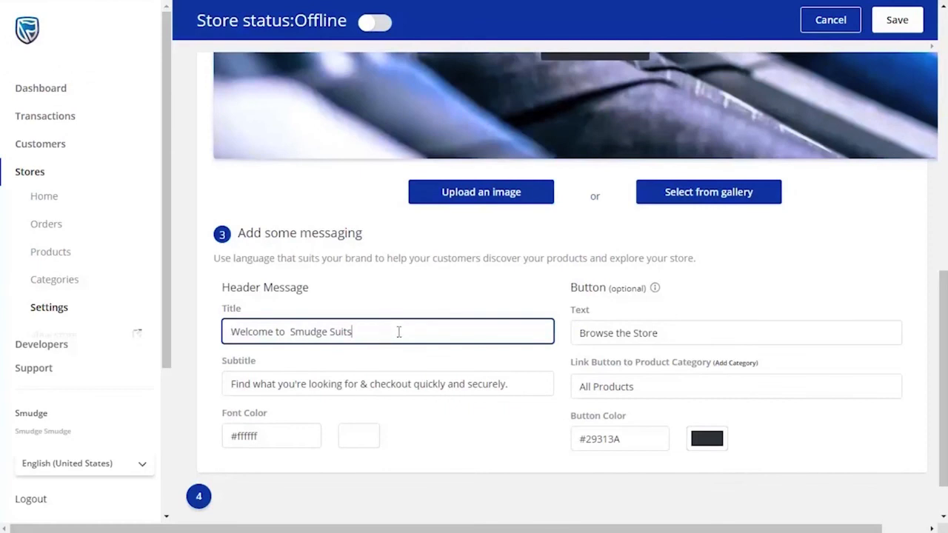
mouse_move(487, 327)
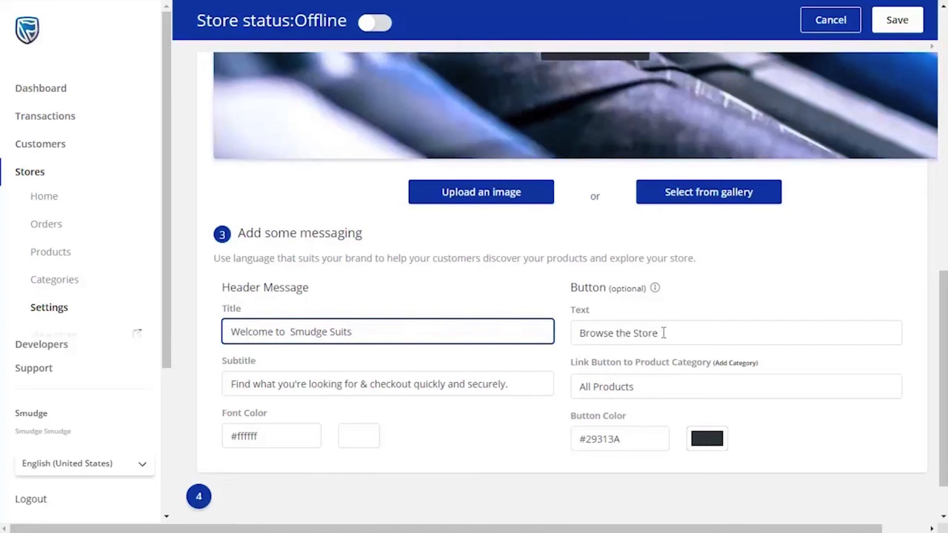
left_click(387, 384)
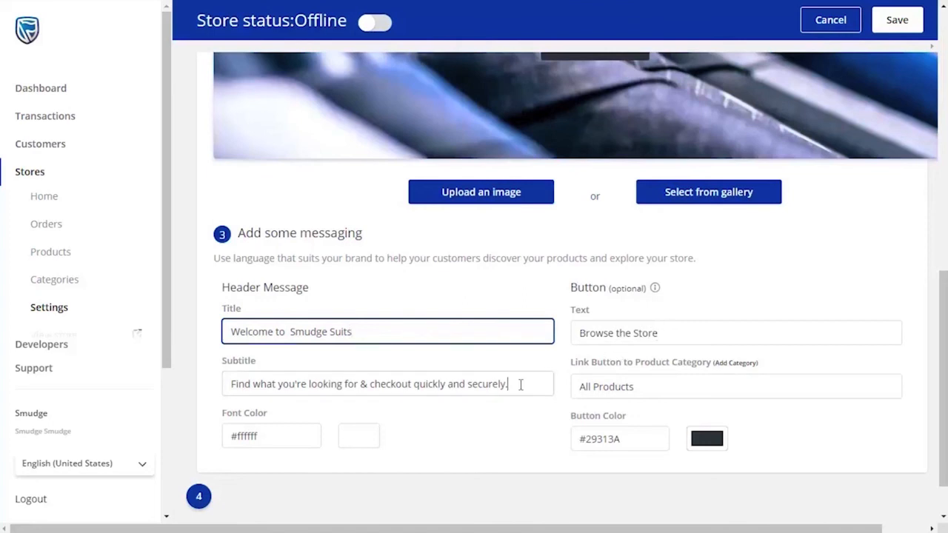
left_click(387, 384)
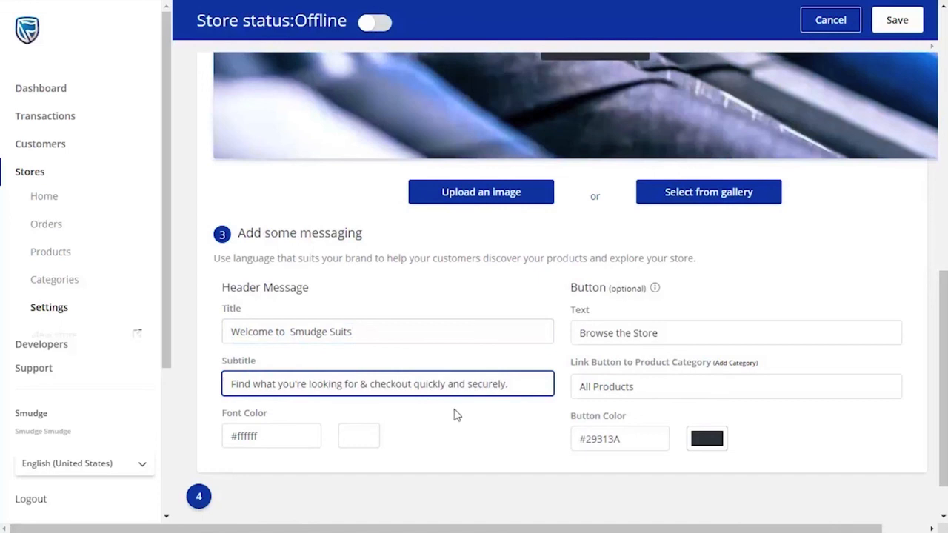
left_click(736, 332)
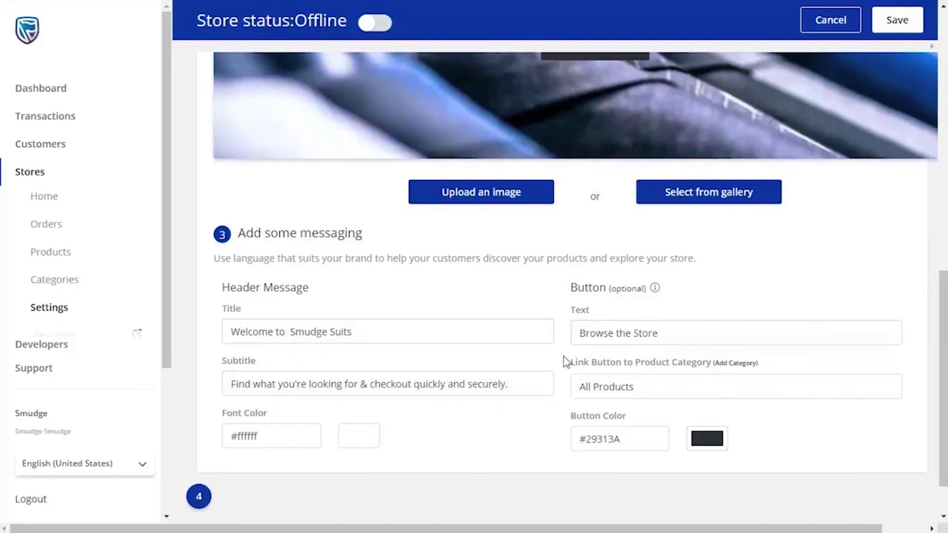
scroll("up", 3)
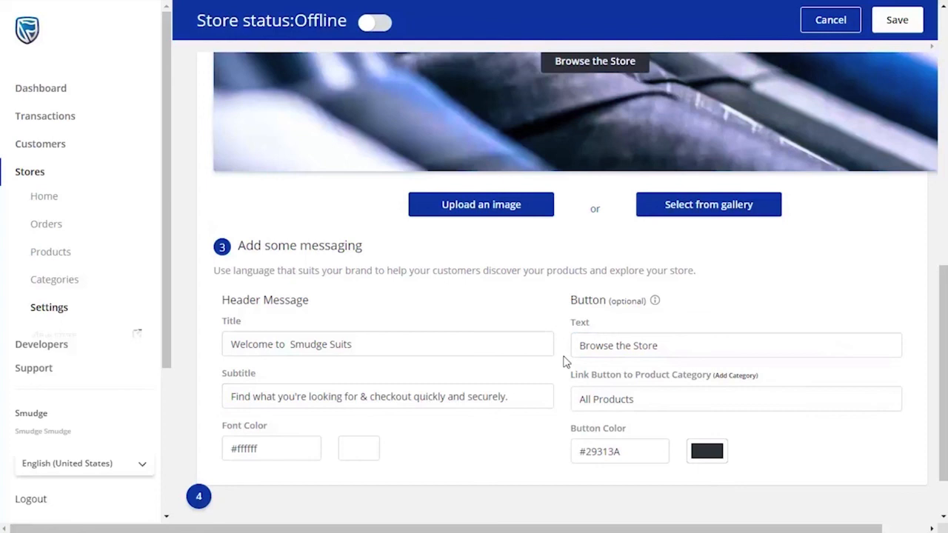
scroll("up", 3)
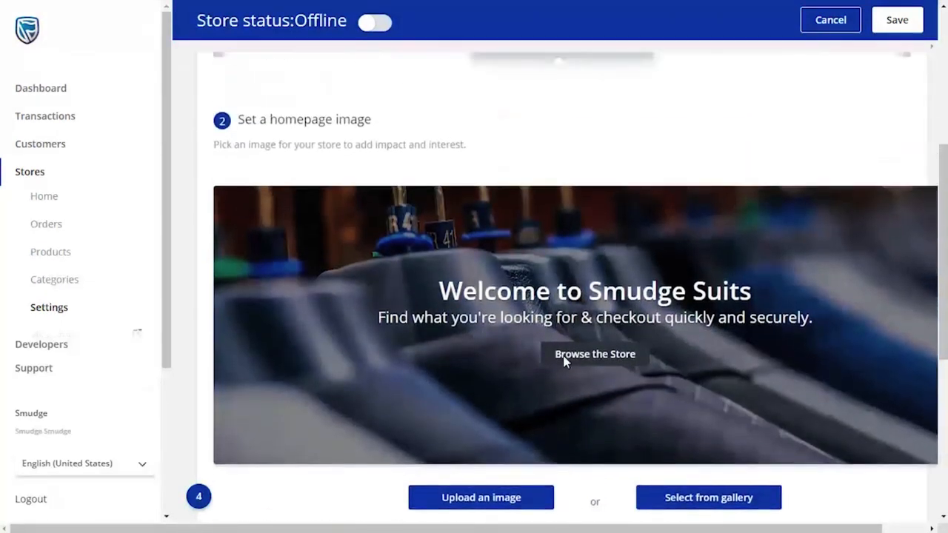
Scroll up and save the Design tab settings until success is confirmed.
scroll("up", 3)
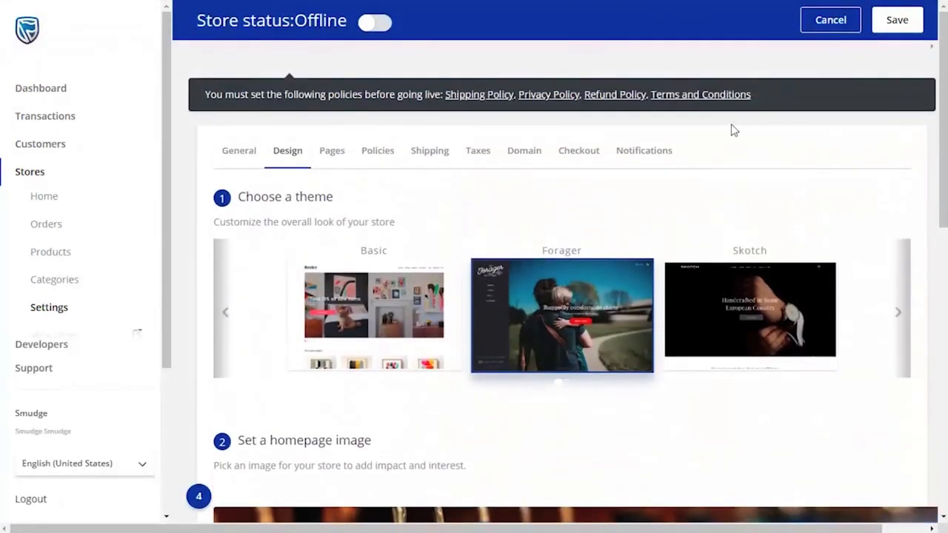
left_click(897, 20)
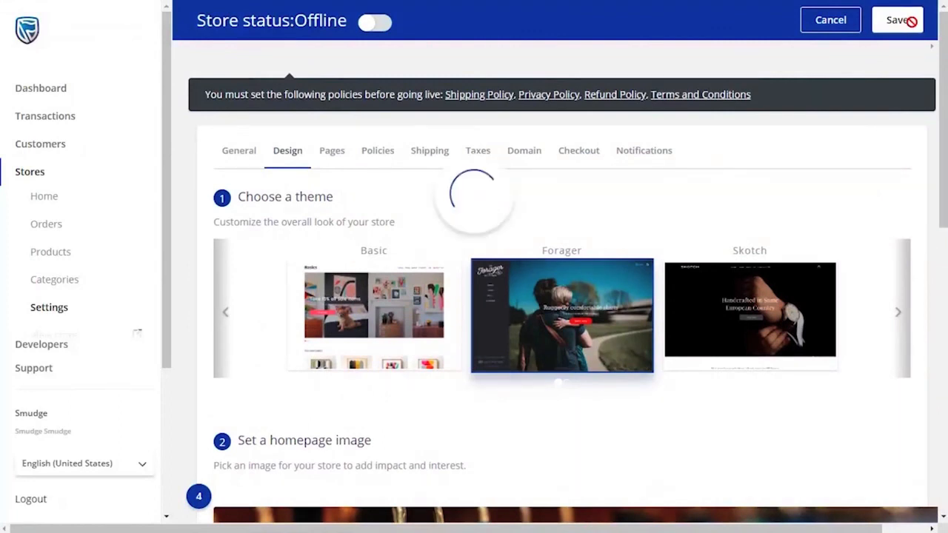
left_click(896, 20)
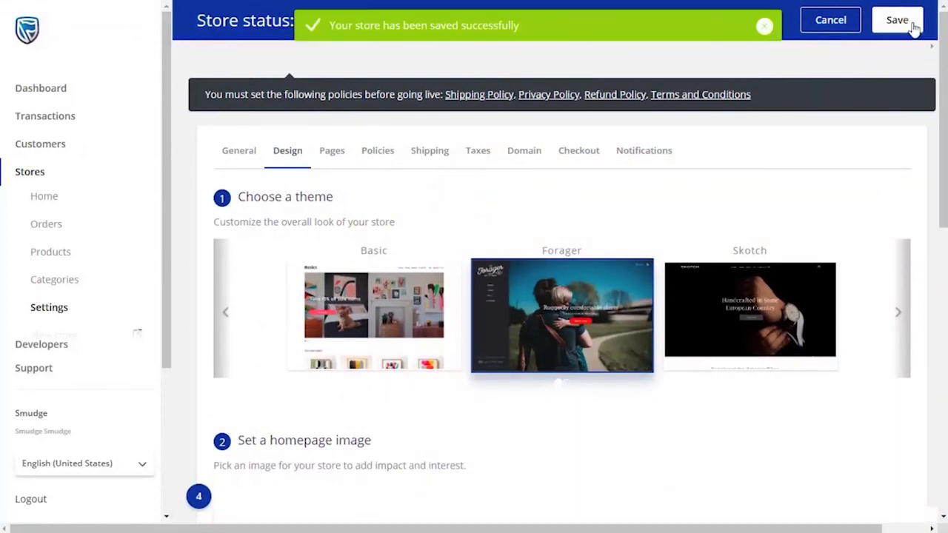